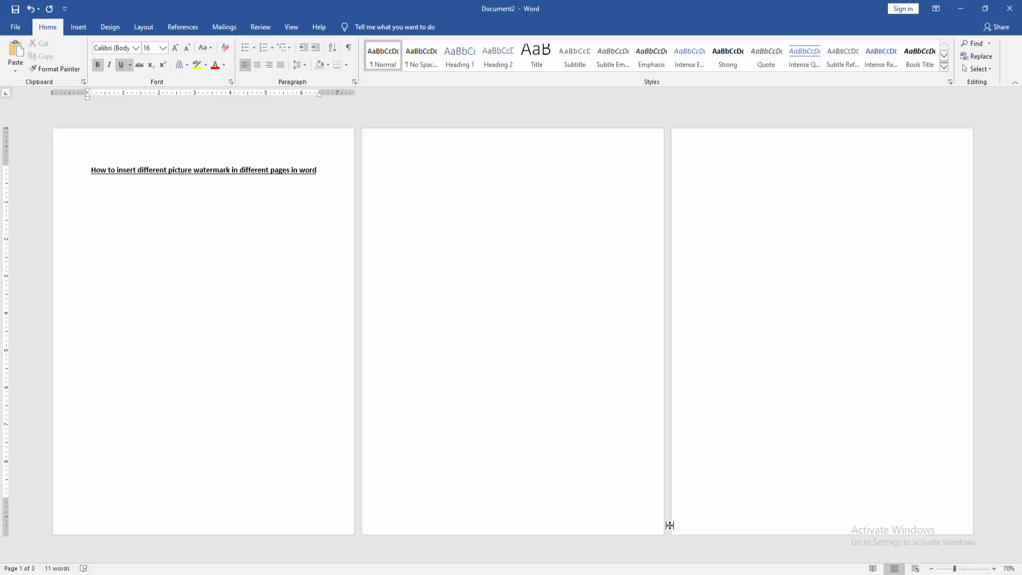
Apply the PDF Tutorial image as a custom picture watermark from Design > Watermark
{"action": "left_click", "coordinate": [110, 26]}
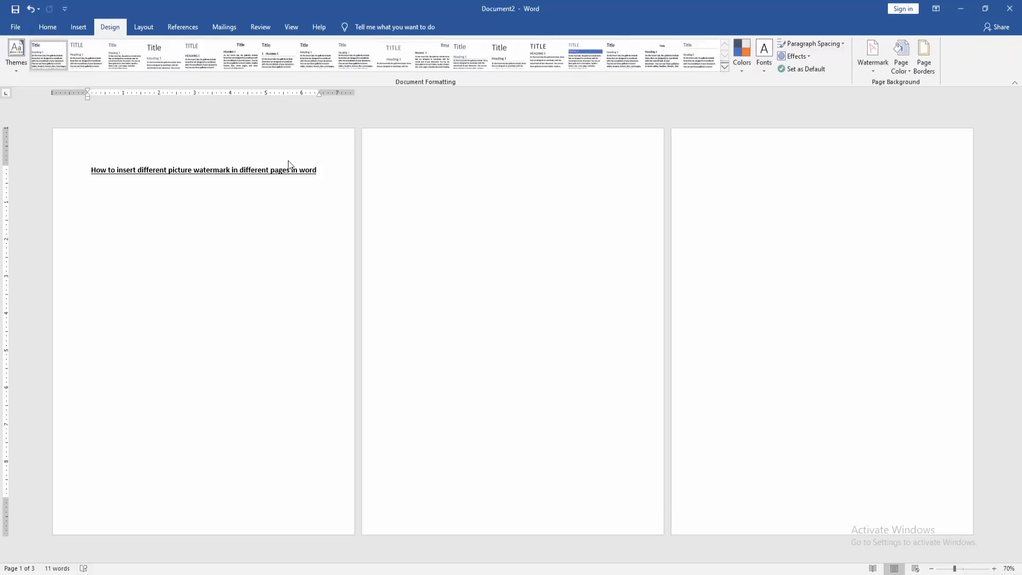
{"action": "left_click", "coordinate": [872, 53]}
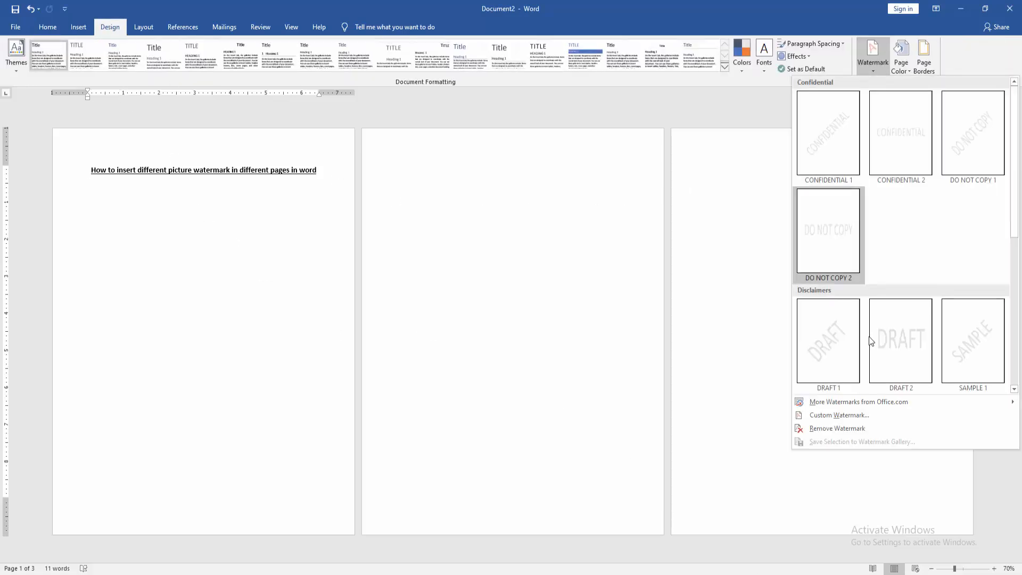
{"action": "left_click", "coordinate": [840, 415]}
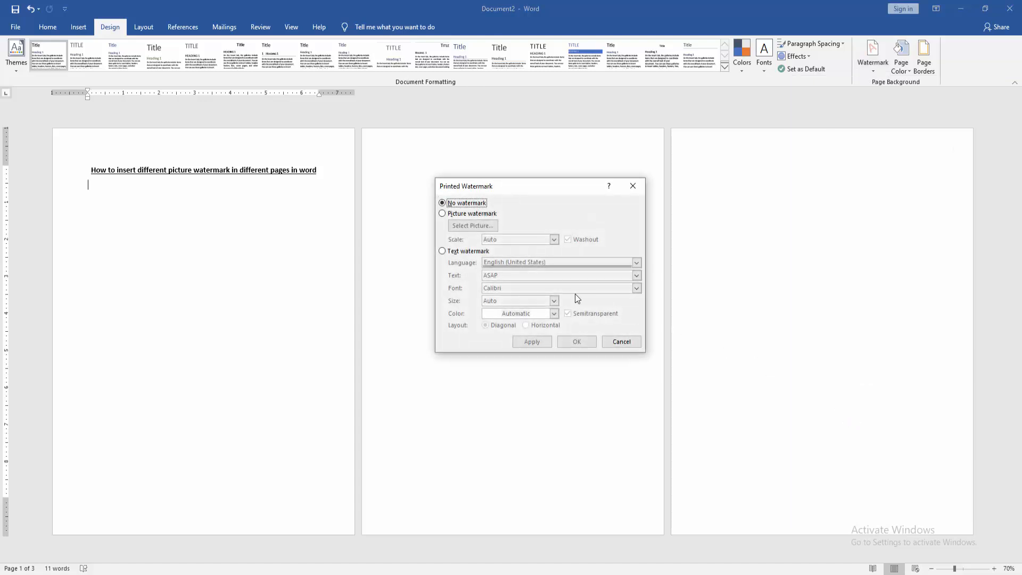
{"action": "left_click", "coordinate": [443, 213]}
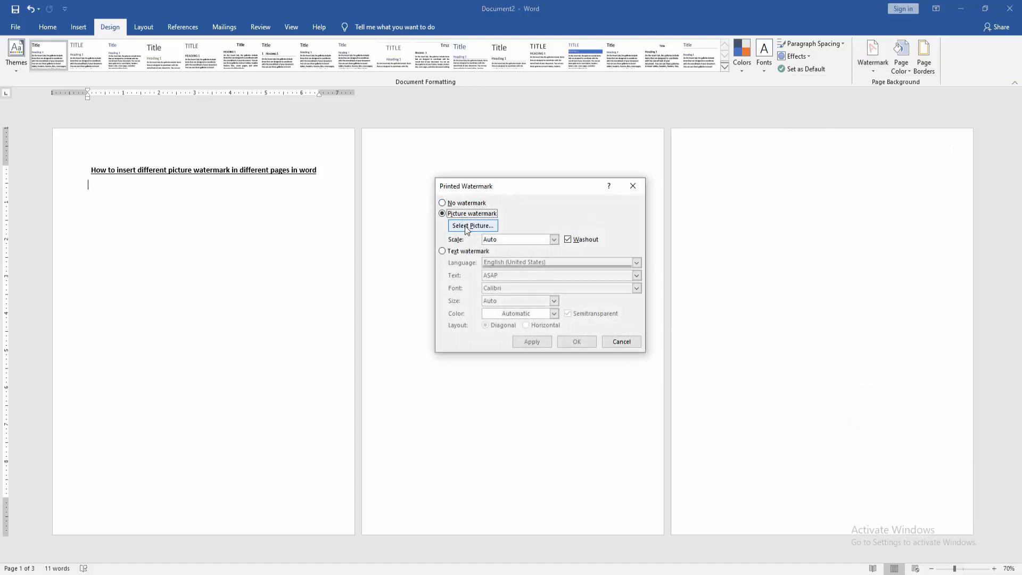
{"action": "left_click", "coordinate": [472, 225]}
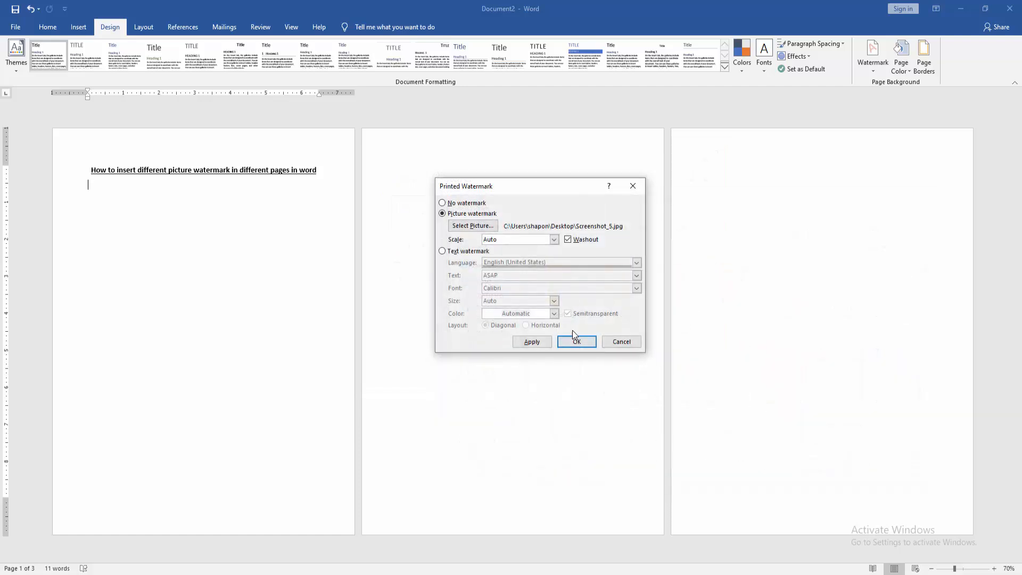
{"action": "left_click", "coordinate": [576, 342]}
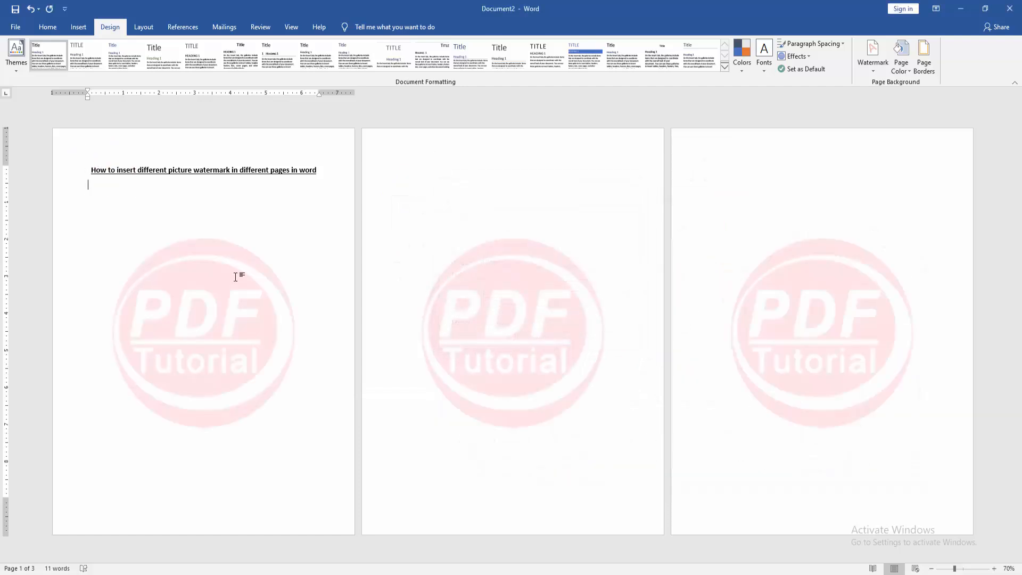
Insert a section break from Layout > Breaks so page three starts a new section
{"action": "left_click", "coordinate": [142, 27]}
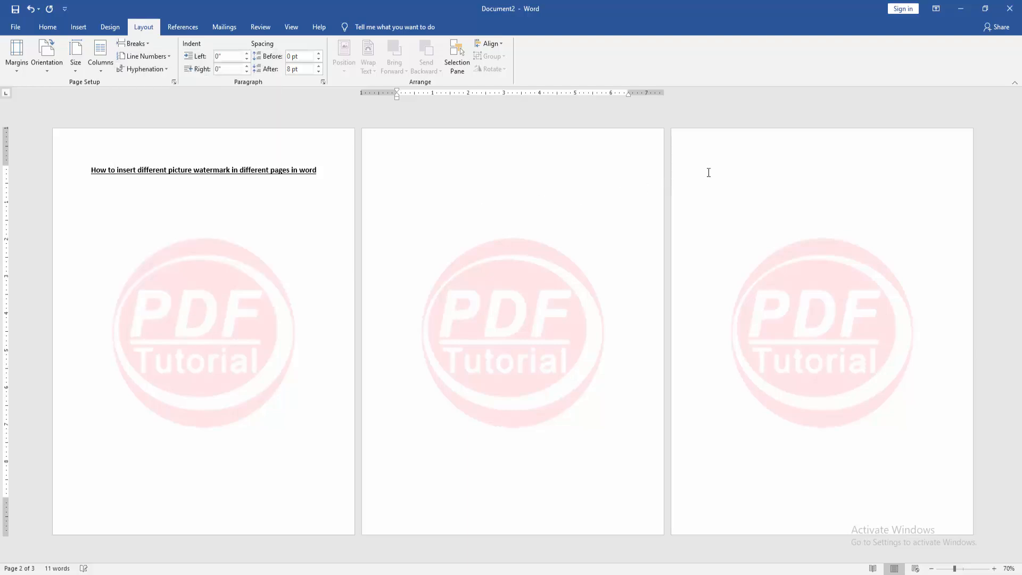
{"action": "left_click", "coordinate": [134, 43]}
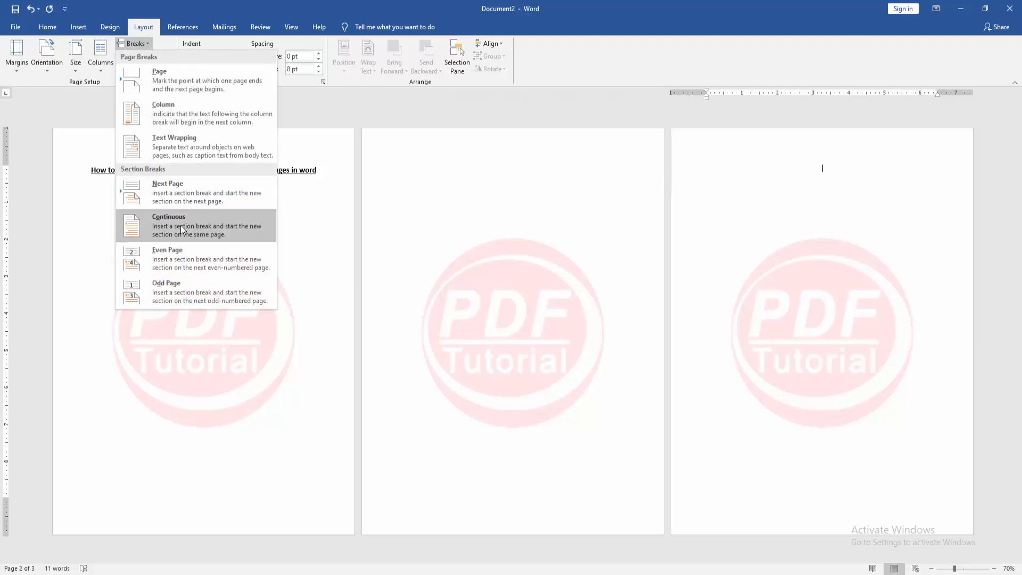
{"action": "left_click", "coordinate": [169, 225]}
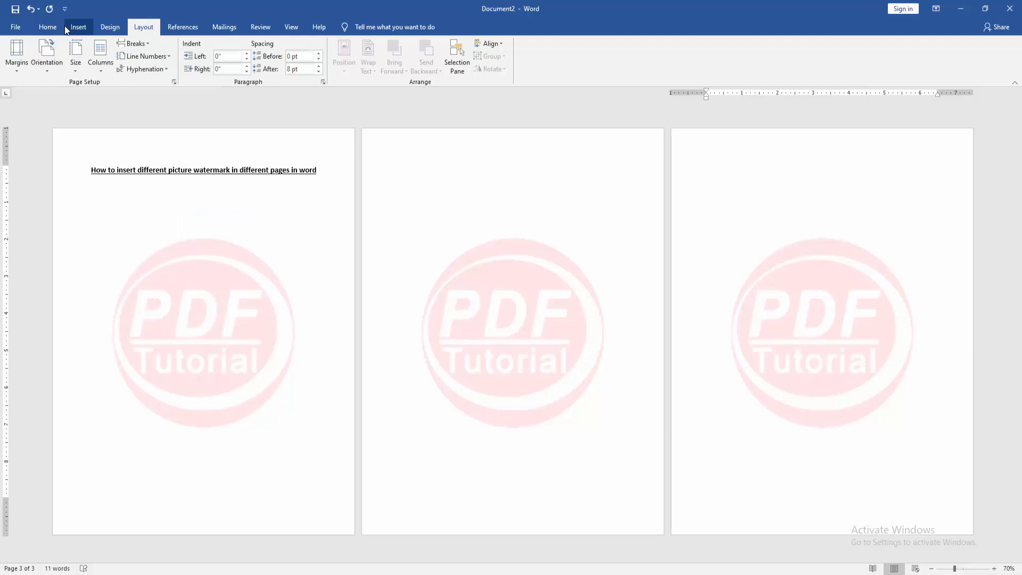
Reset and delete the PDF Tutorial watermark picture in page three's header
{"action": "left_click", "coordinate": [78, 27]}
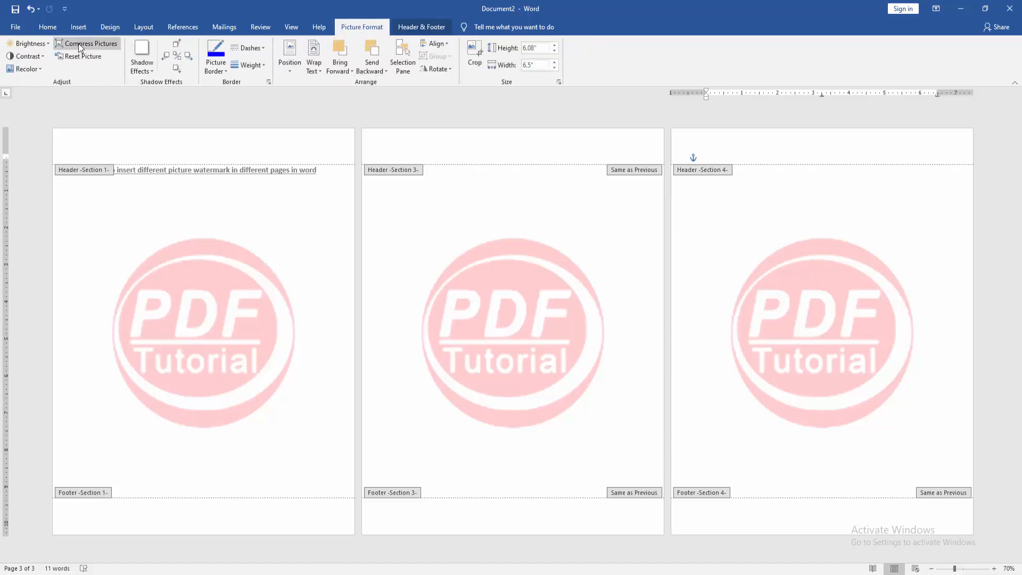
{"action": "mouse_move", "coordinate": [90, 64]}
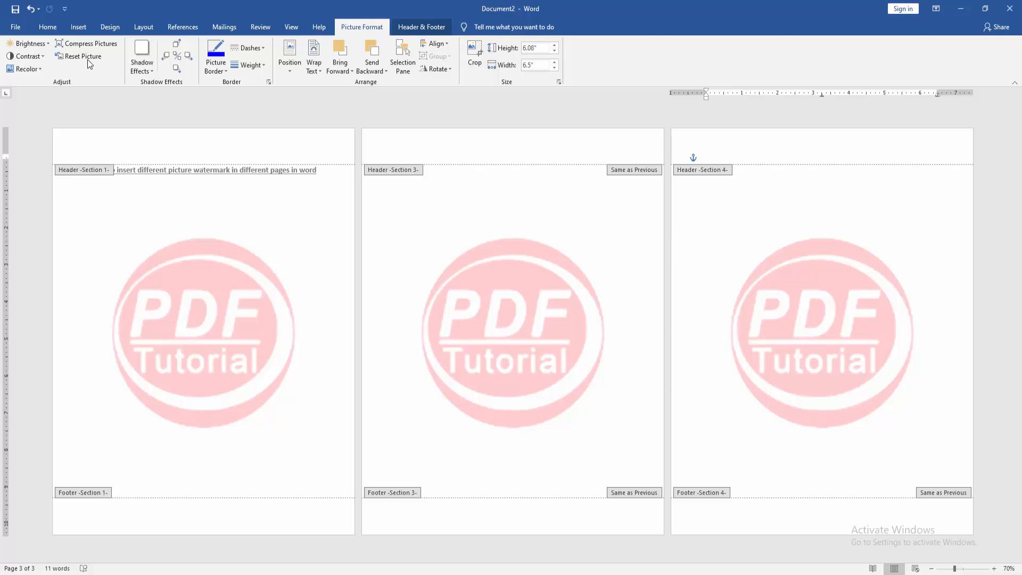
{"action": "left_click", "coordinate": [83, 56]}
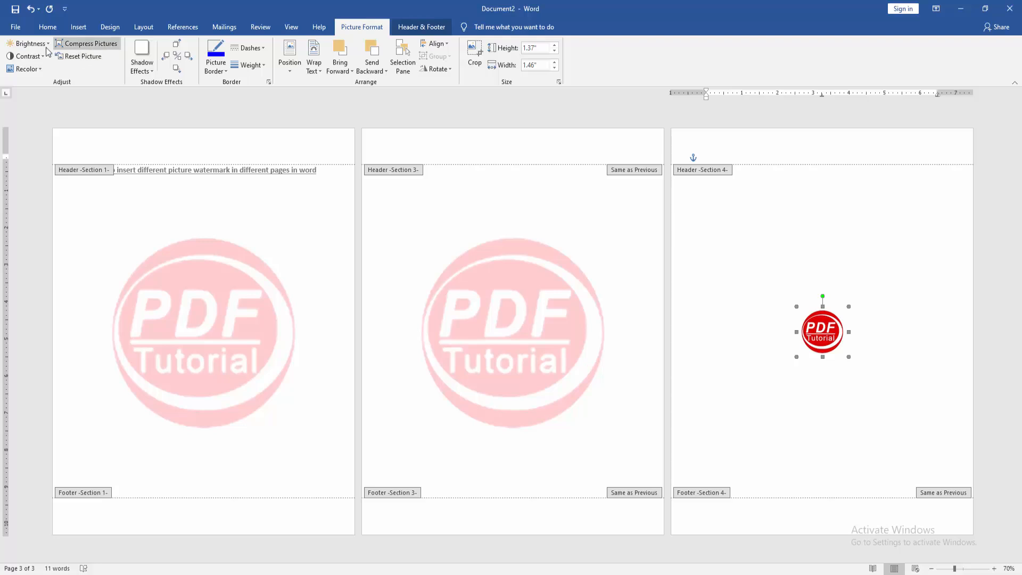
{"action": "left_click", "coordinate": [26, 70]}
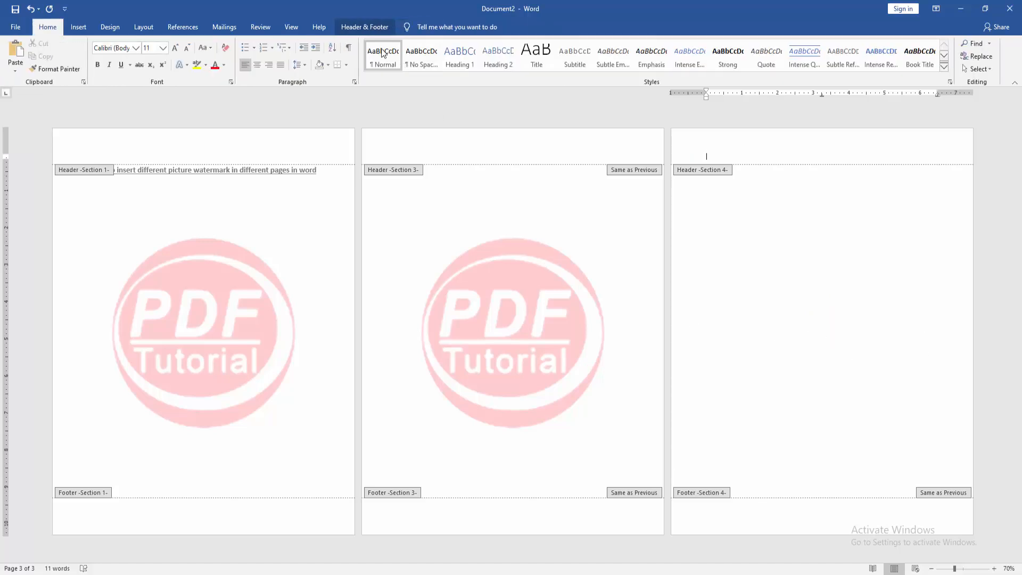
Insert the LOGO picture into page three's header, wrap it behind text, then centre and enlarge it
{"action": "left_click", "coordinate": [365, 26]}
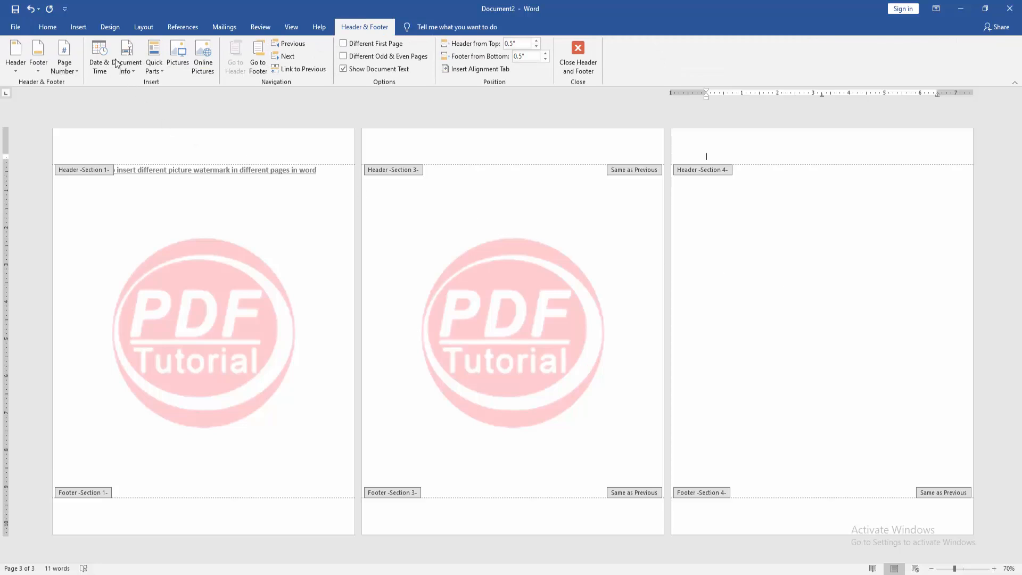
{"action": "left_click", "coordinate": [177, 57]}
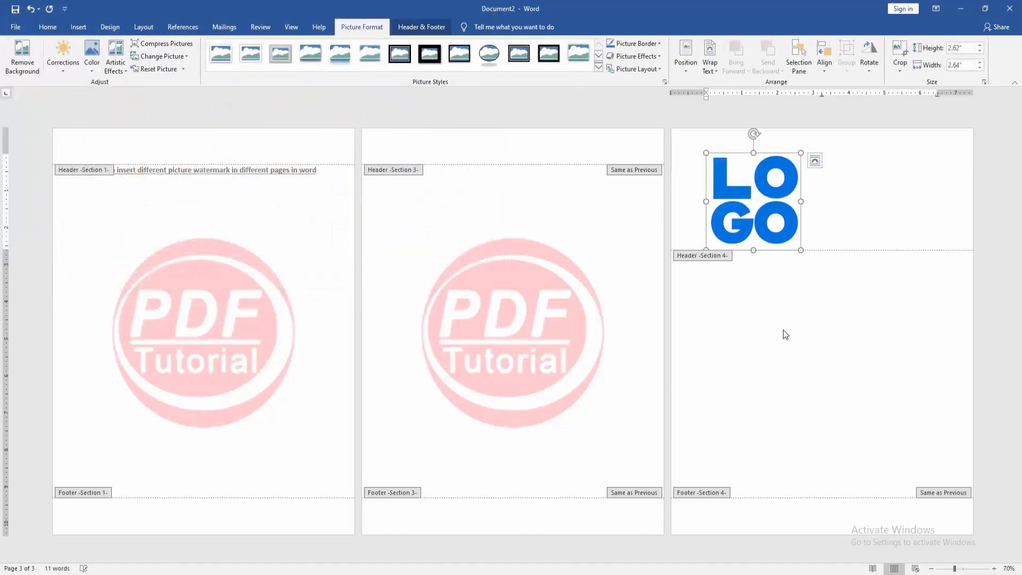
{"action": "mouse_move", "coordinate": [650, 192]}
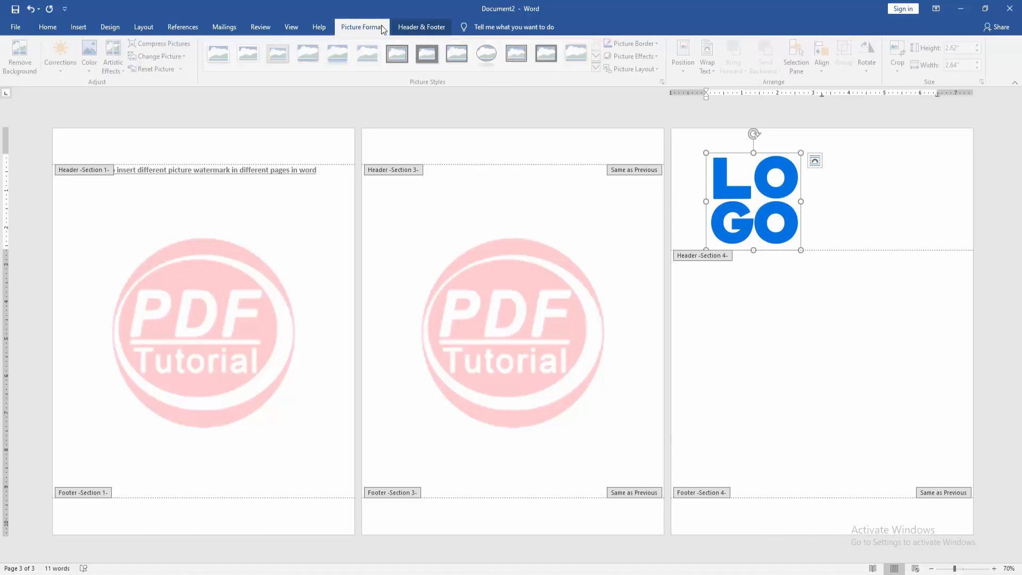
{"action": "left_click", "coordinate": [708, 55]}
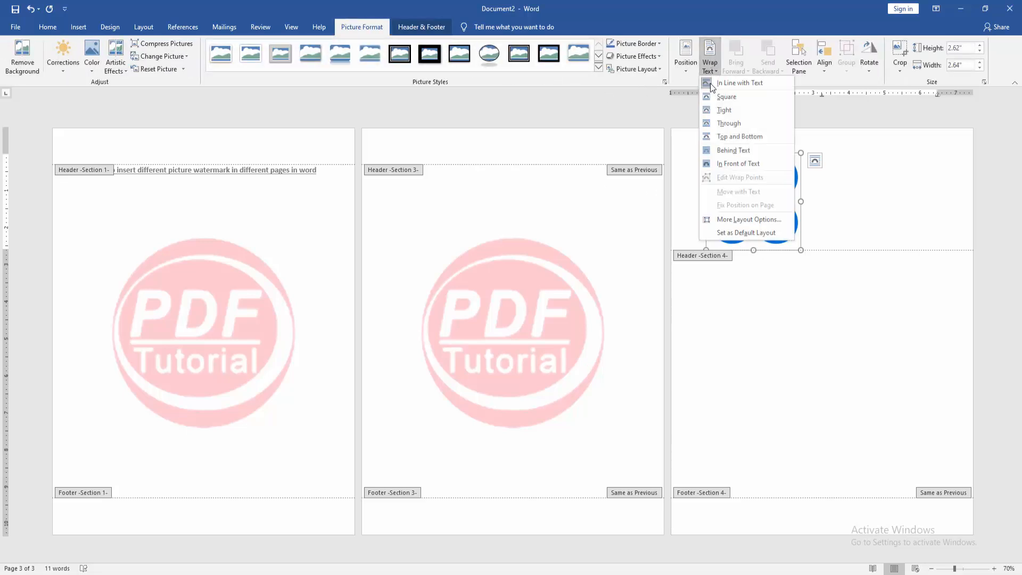
{"action": "left_click", "coordinate": [739, 82]}
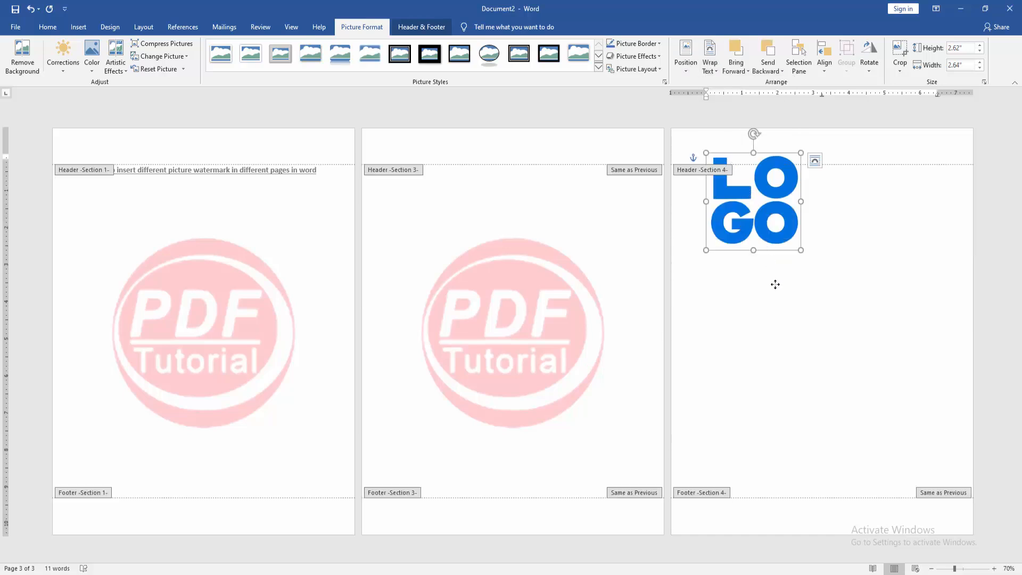
{"action": "left_click_drag", "start_coordinate": [753, 199], "coordinate": [818, 317]}
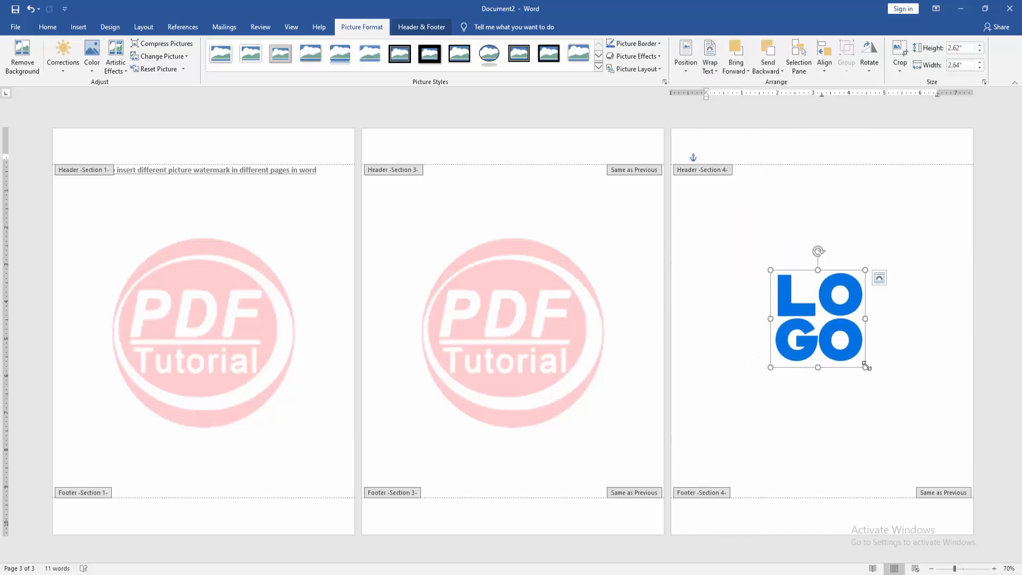
{"action": "left_click_drag", "start_coordinate": [867, 367], "coordinate": [896, 416]}
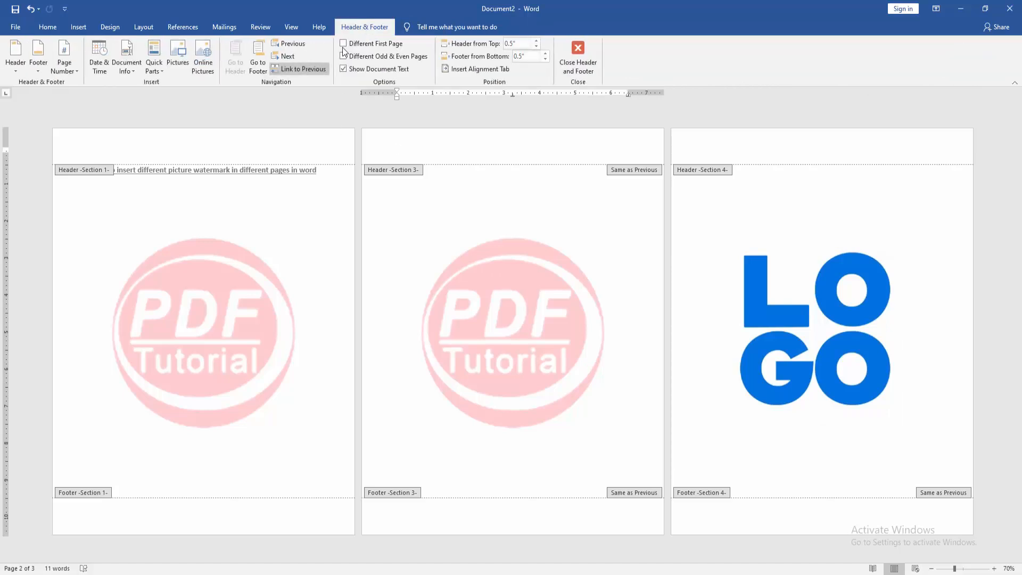
Turn off Link to Previous for page two's header
{"action": "left_click", "coordinate": [302, 69]}
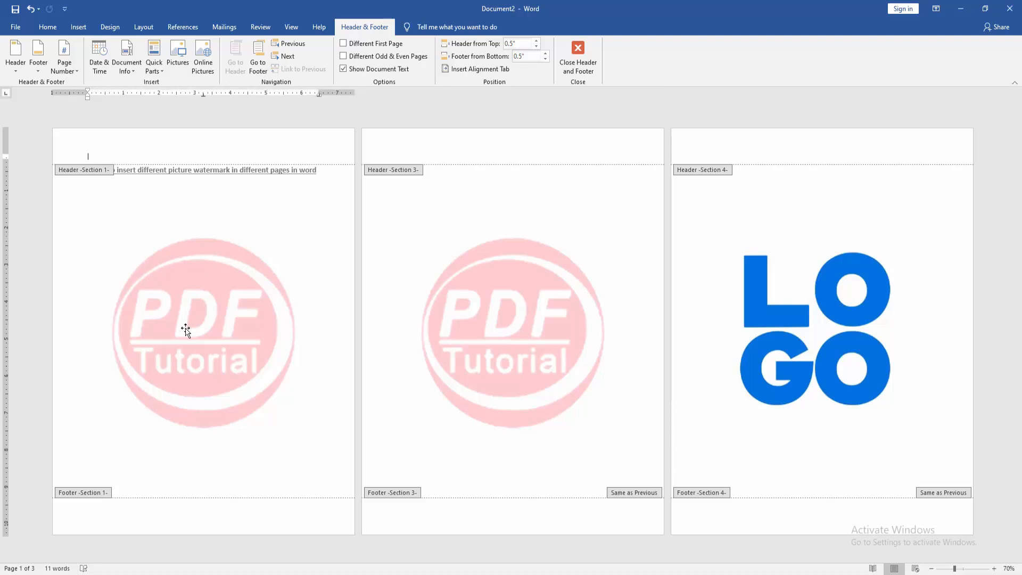
Replace page one's PDF Tutorial watermark with the chromosome image via Change Picture
{"action": "left_click", "coordinate": [185, 329]}
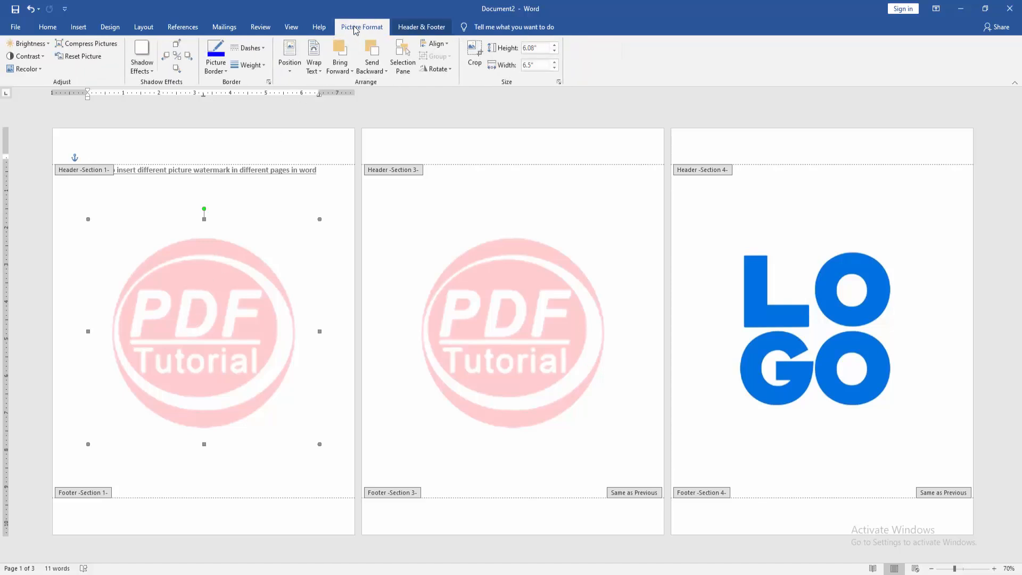
{"action": "mouse_move", "coordinate": [215, 313]}
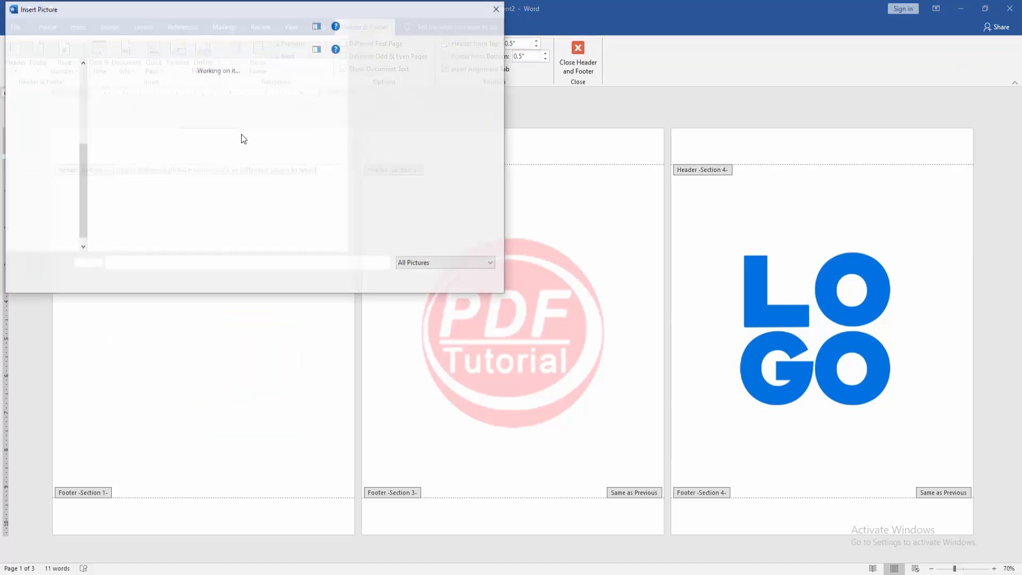
{"action": "left_click", "coordinate": [88, 262]}
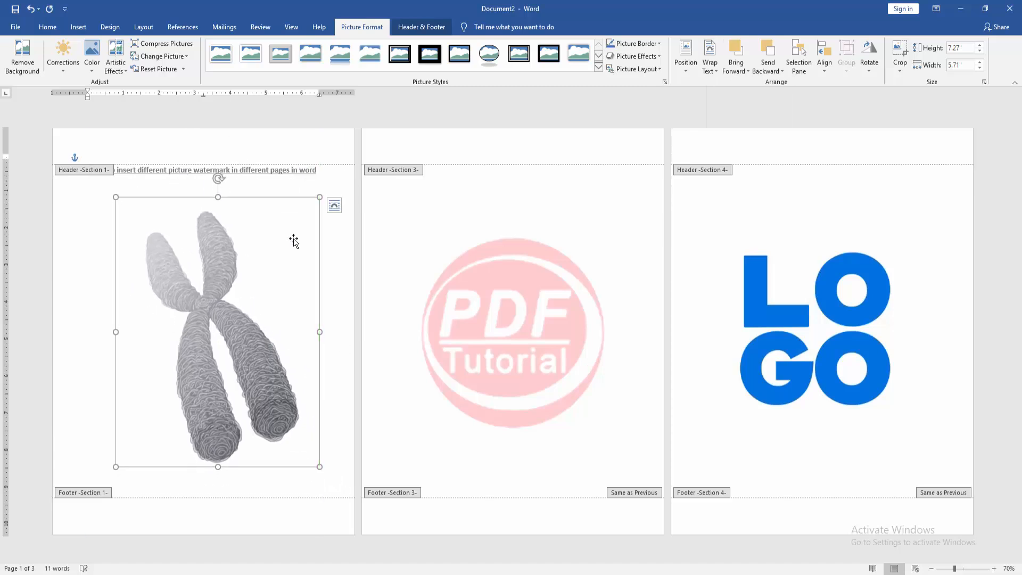
Close header and footer editing to return to the document body
{"action": "left_click", "coordinate": [421, 27]}
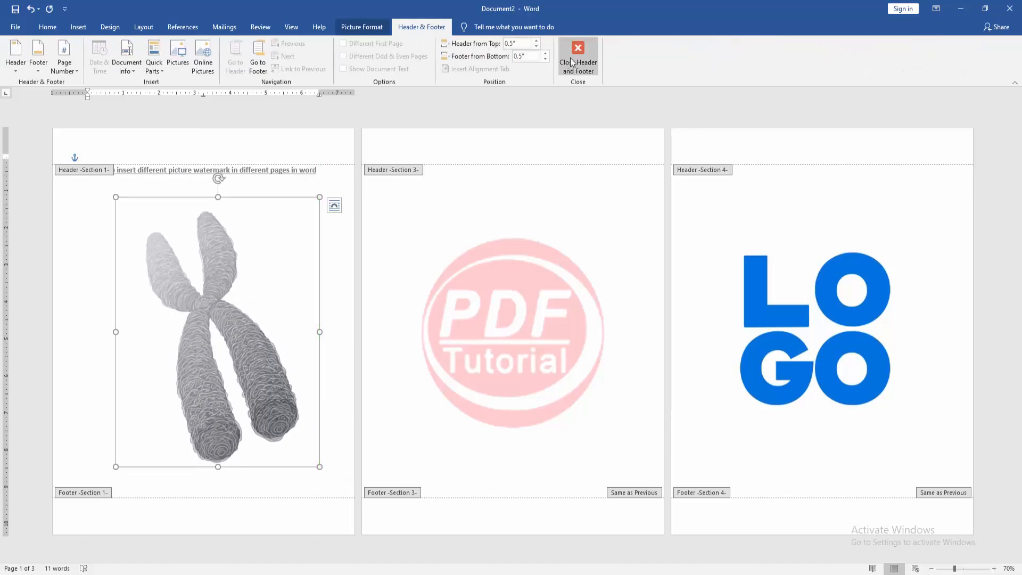
{"action": "left_click", "coordinate": [577, 56]}
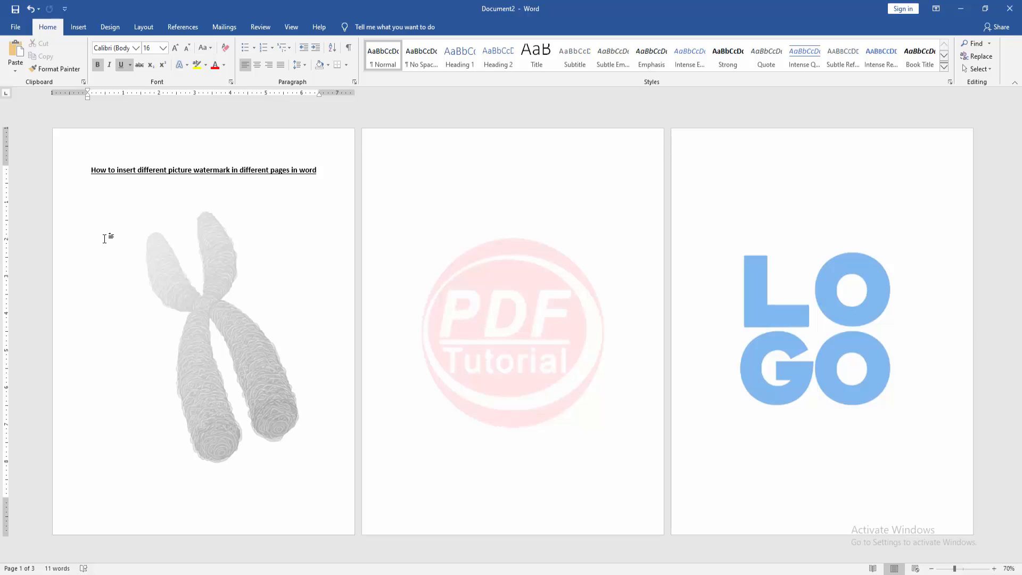
{"action": "left_click", "coordinate": [87, 184]}
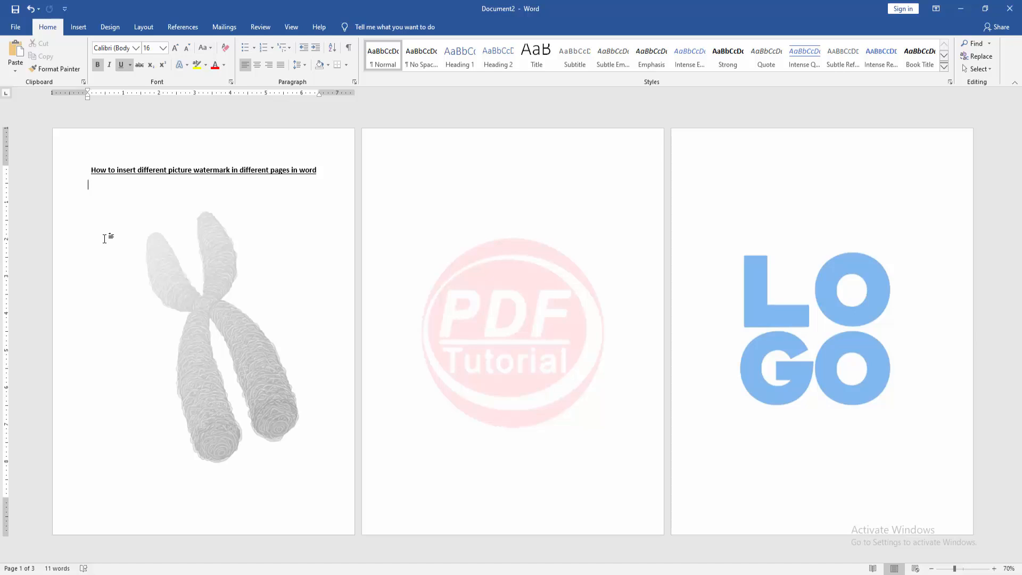